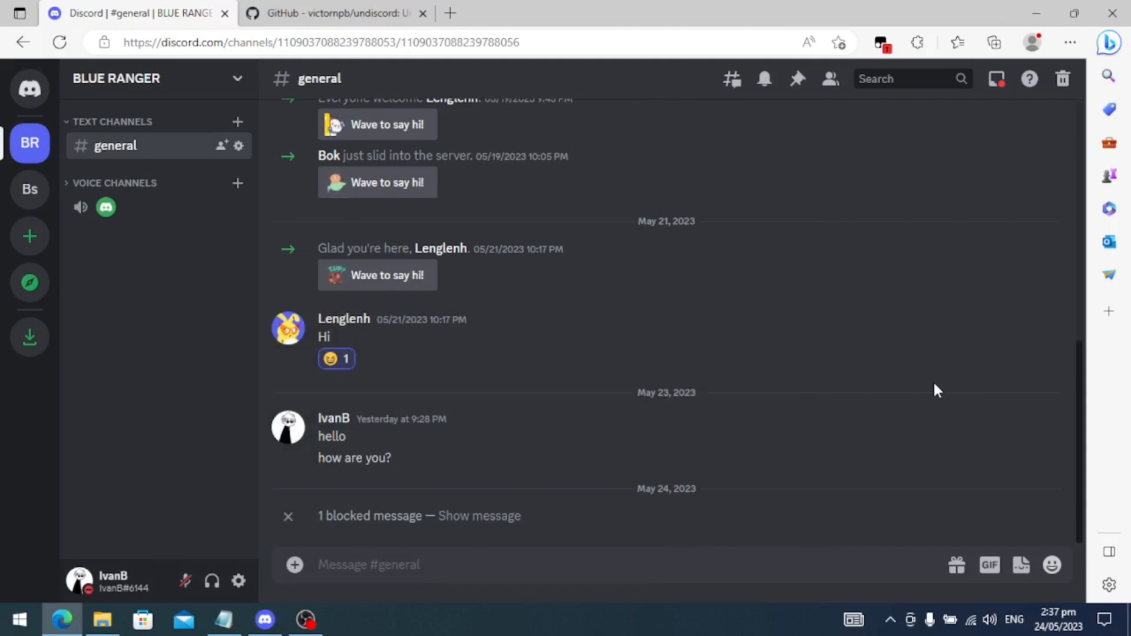
pyautogui.moveTo(516, 207)
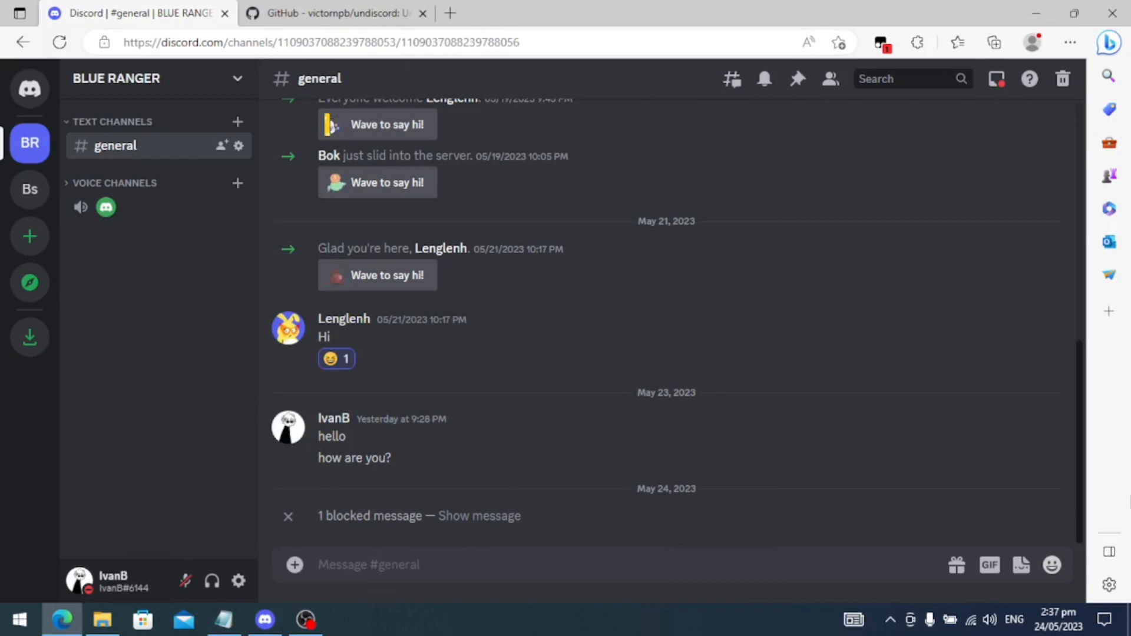
# Step: Switch to the browser tab showing the Undiscord GitHub README
pyautogui.click(332, 13)
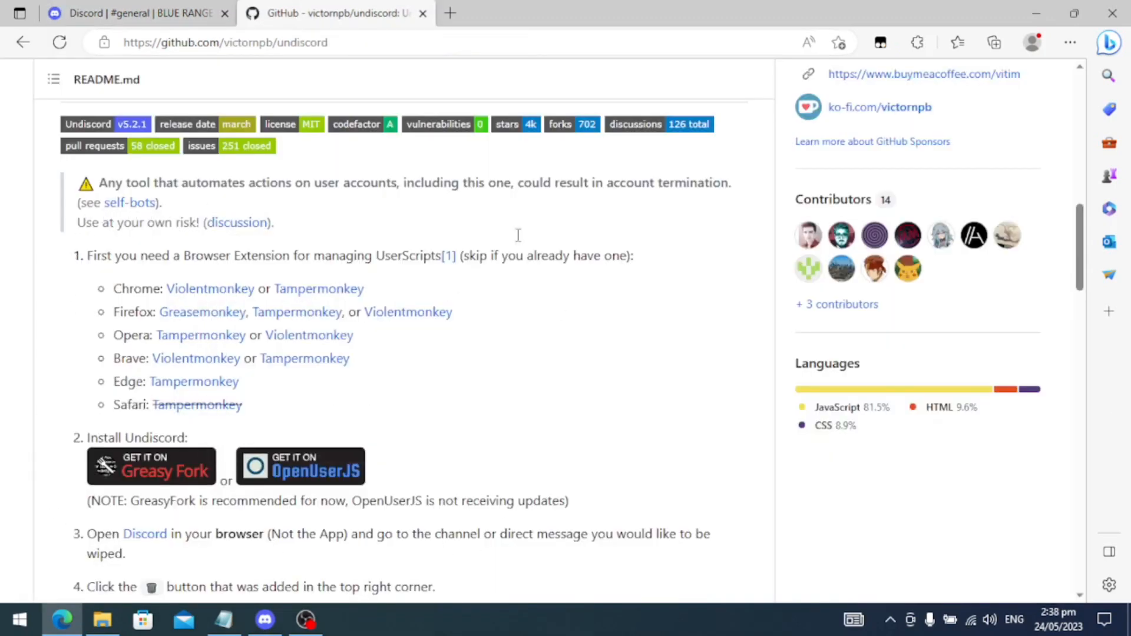
pyautogui.moveTo(389, 225)
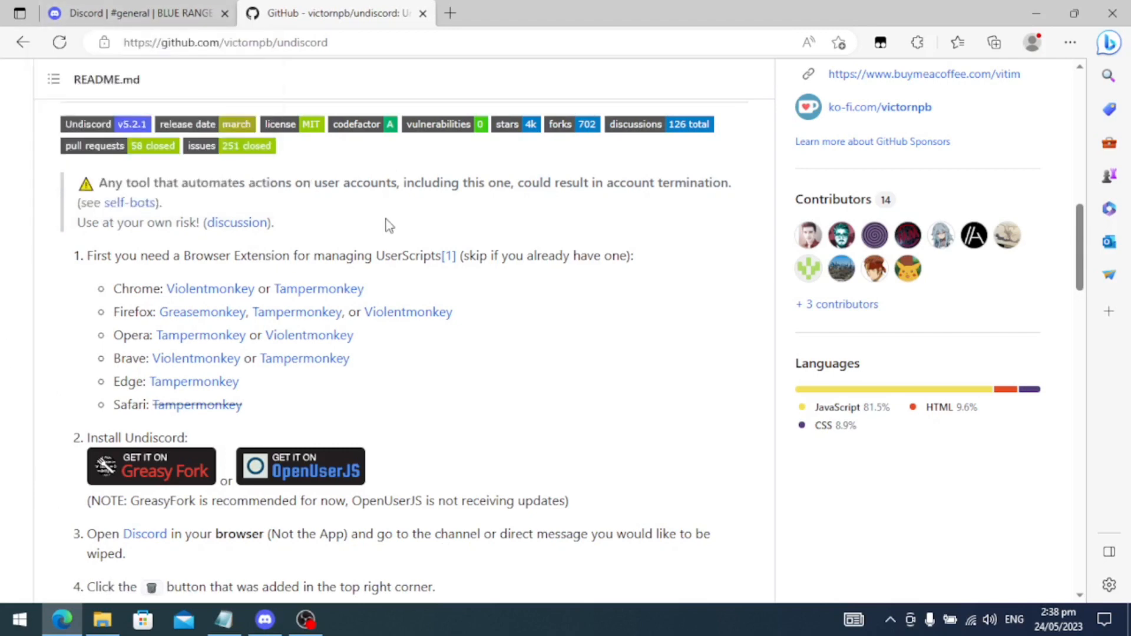
pyautogui.moveTo(454, 90)
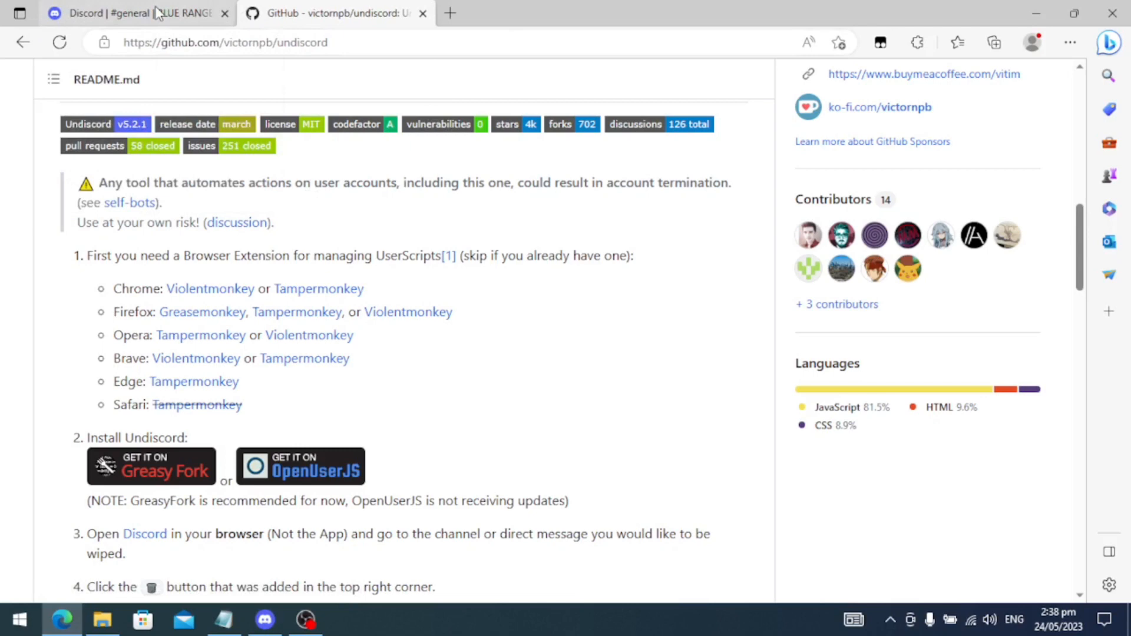
# Step: Return to the BLUE RANGER #general channel in the Discord tab
pyautogui.click(137, 13)
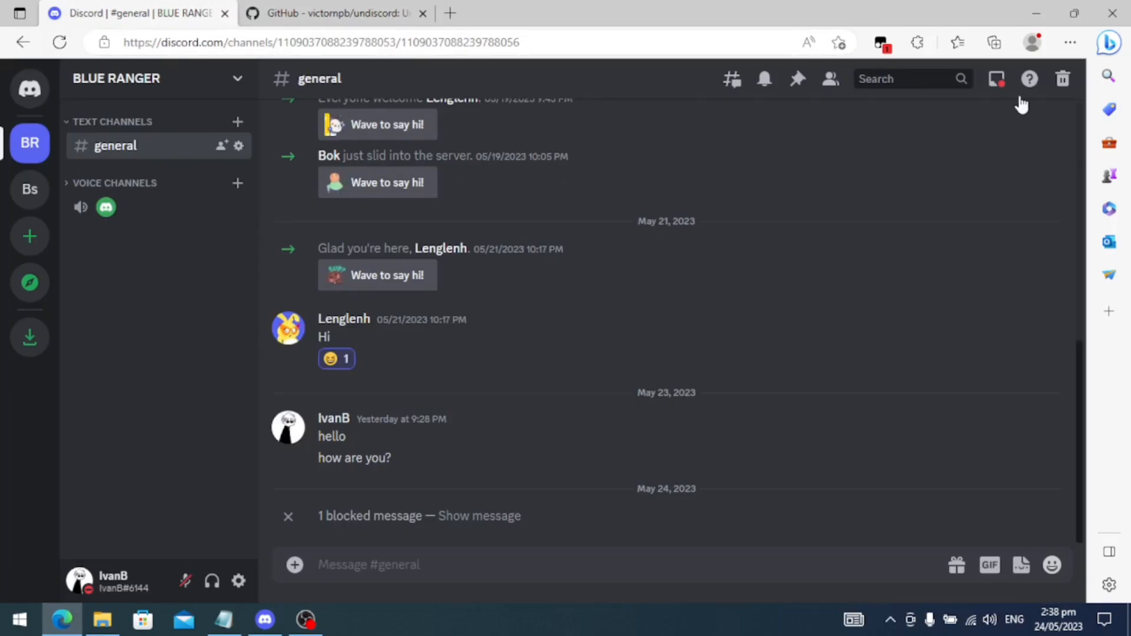
pyautogui.moveTo(1063, 76)
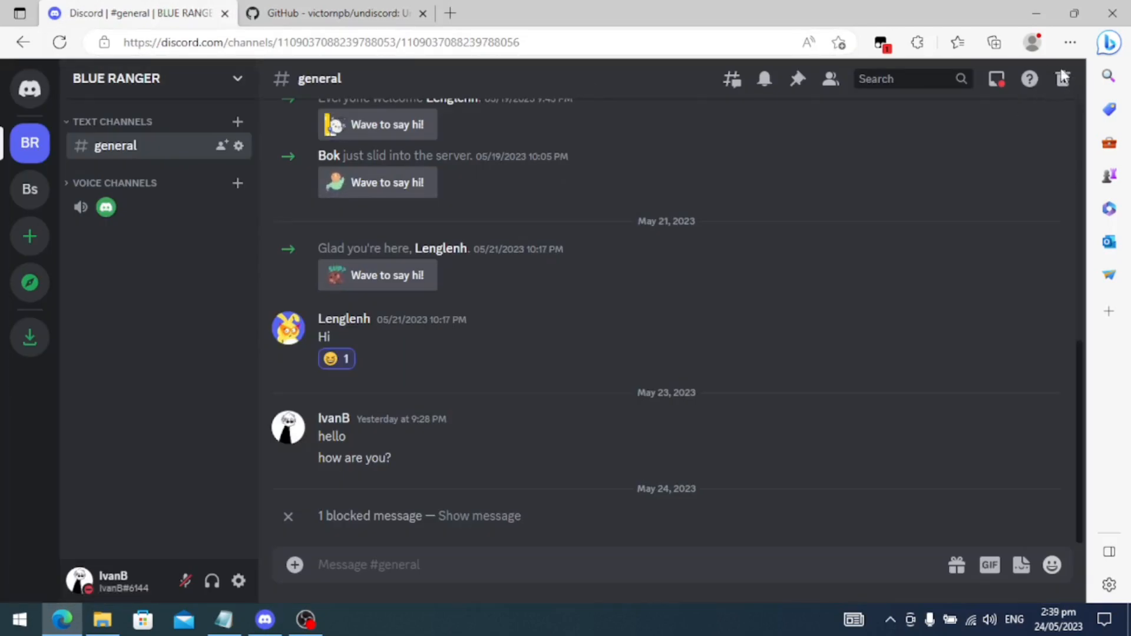
pyautogui.moveTo(1060, 84)
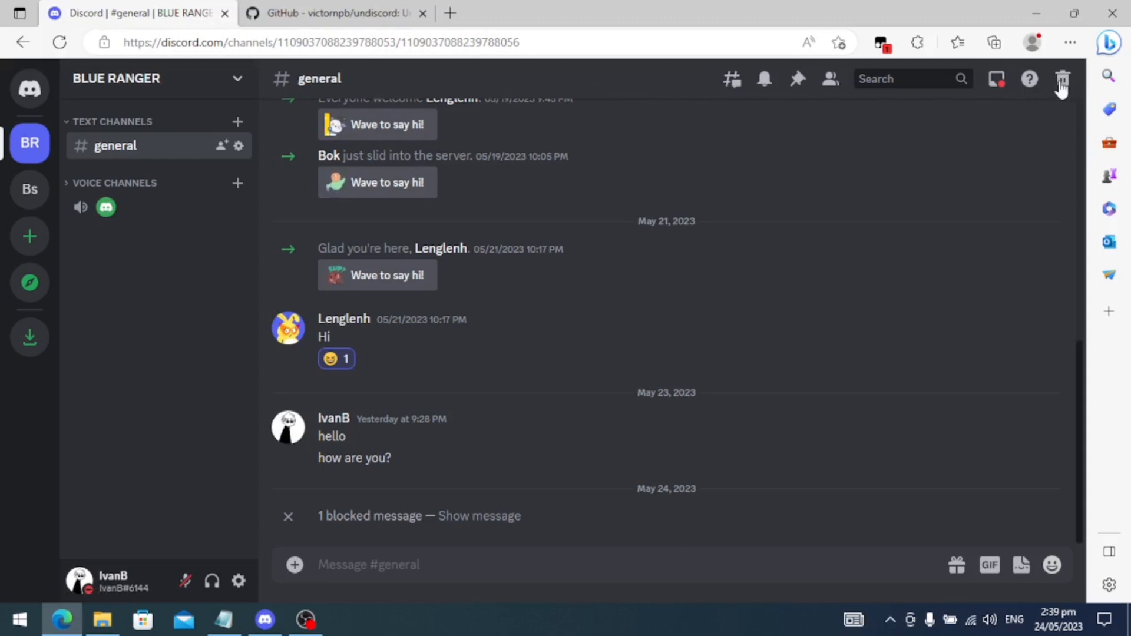
# Step: Bring up the Undiscord panel and fill the current server and channel IDs
pyautogui.click(1062, 79)
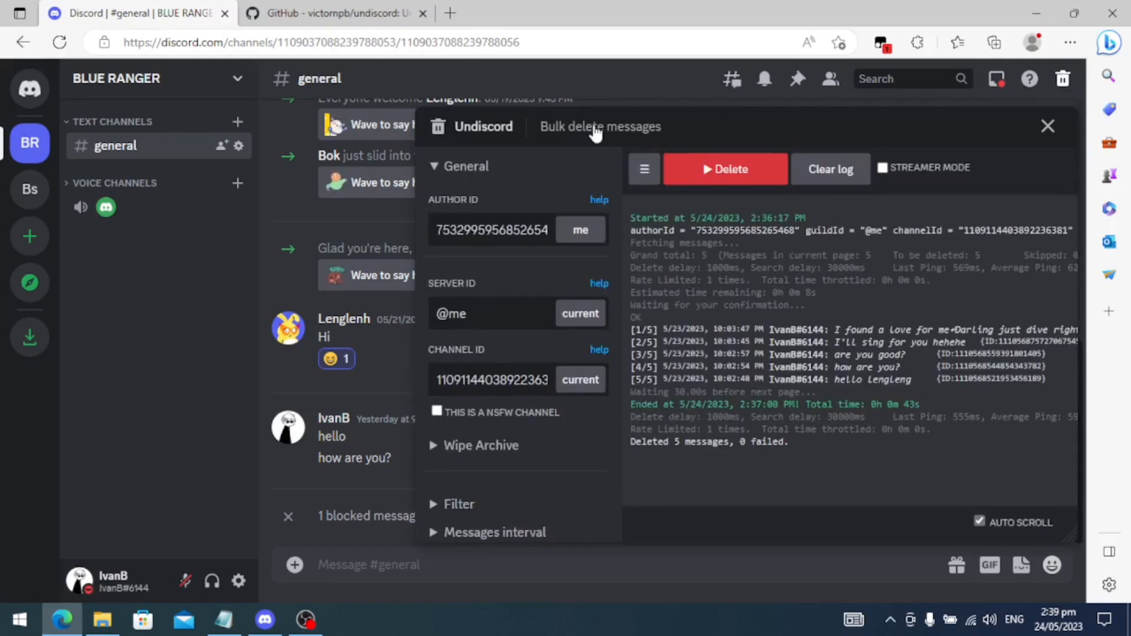
pyautogui.moveTo(581, 236)
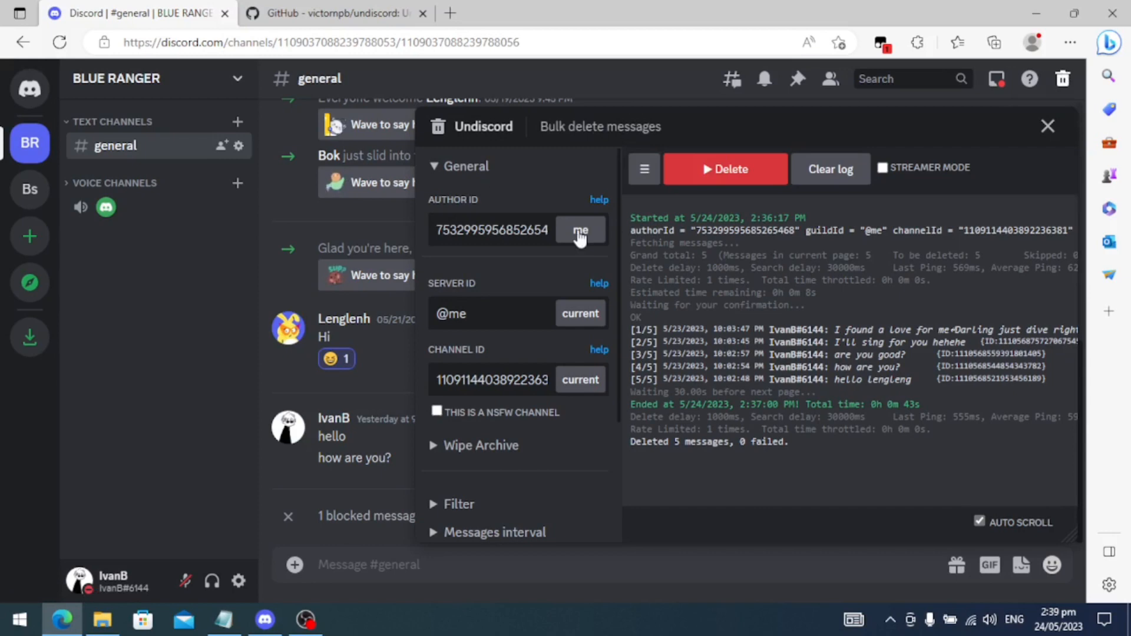
pyautogui.moveTo(463, 328)
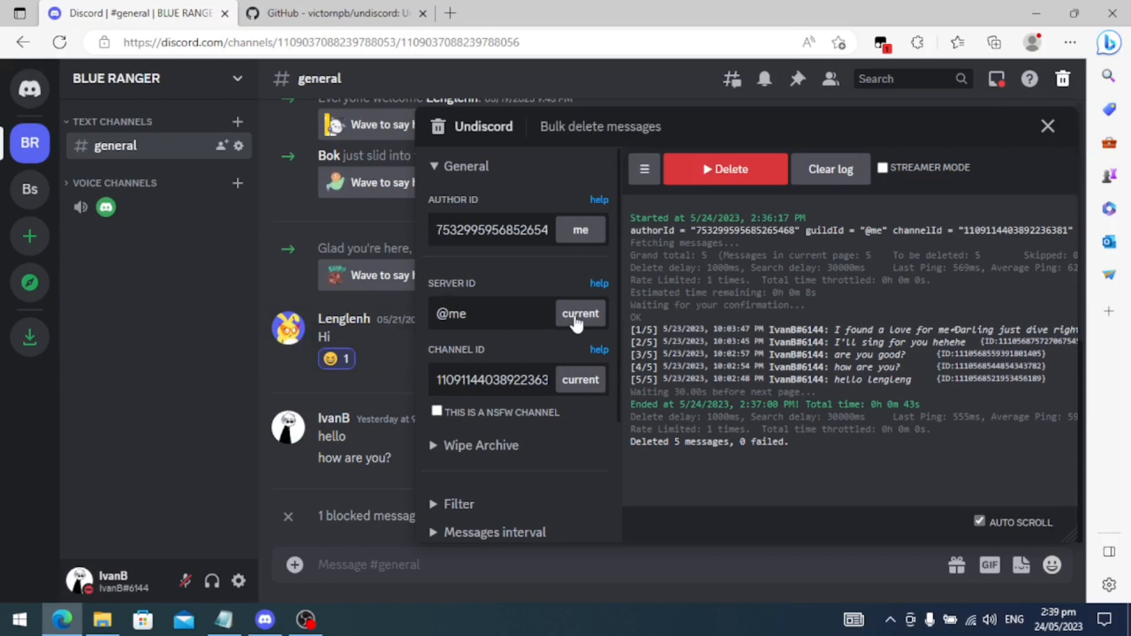
pyautogui.click(580, 313)
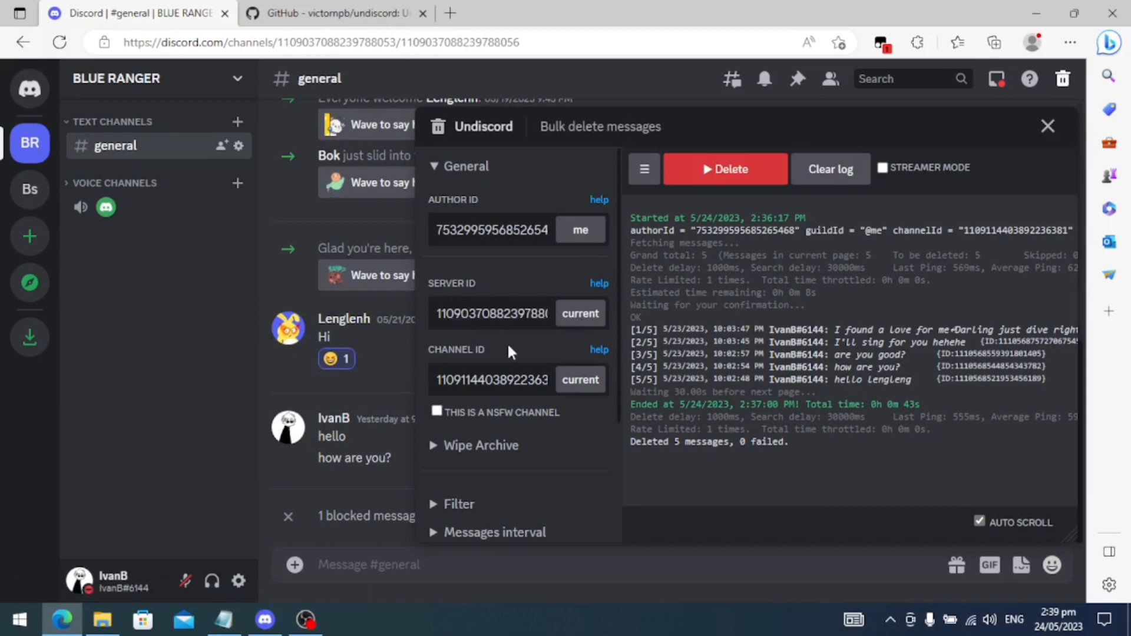
pyautogui.click(579, 379)
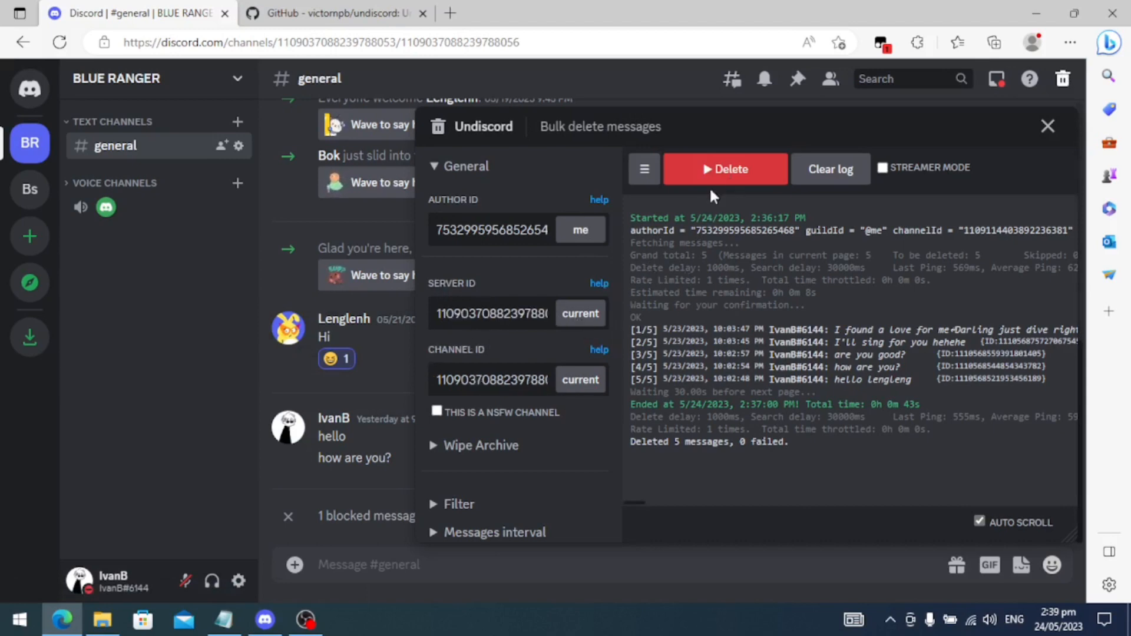
pyautogui.moveTo(732, 195)
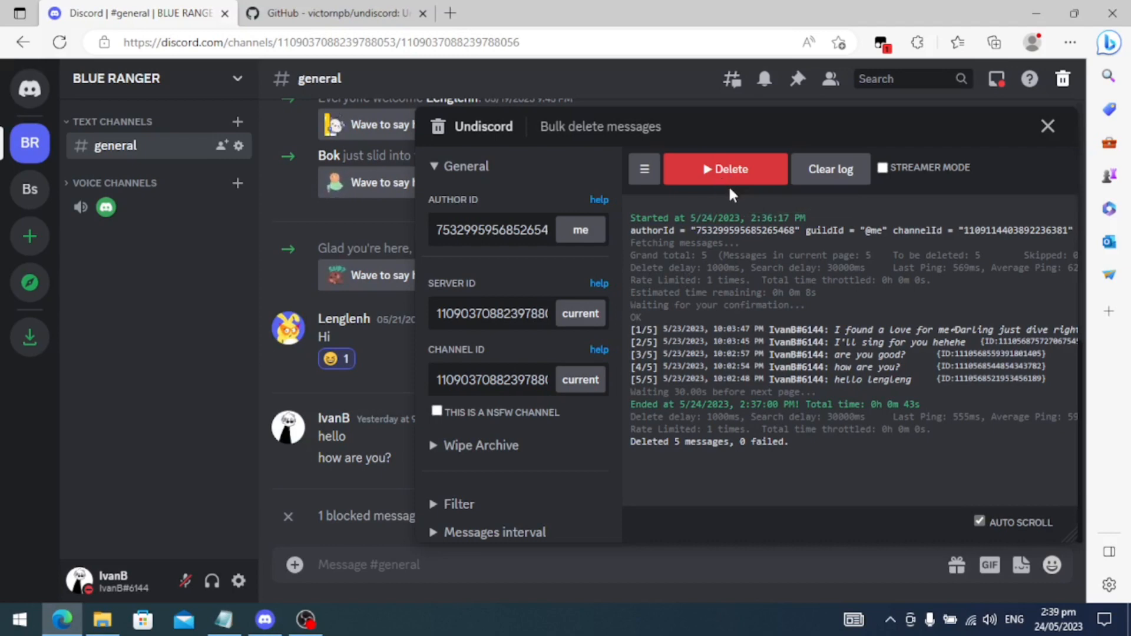
pyautogui.moveTo(530, 172)
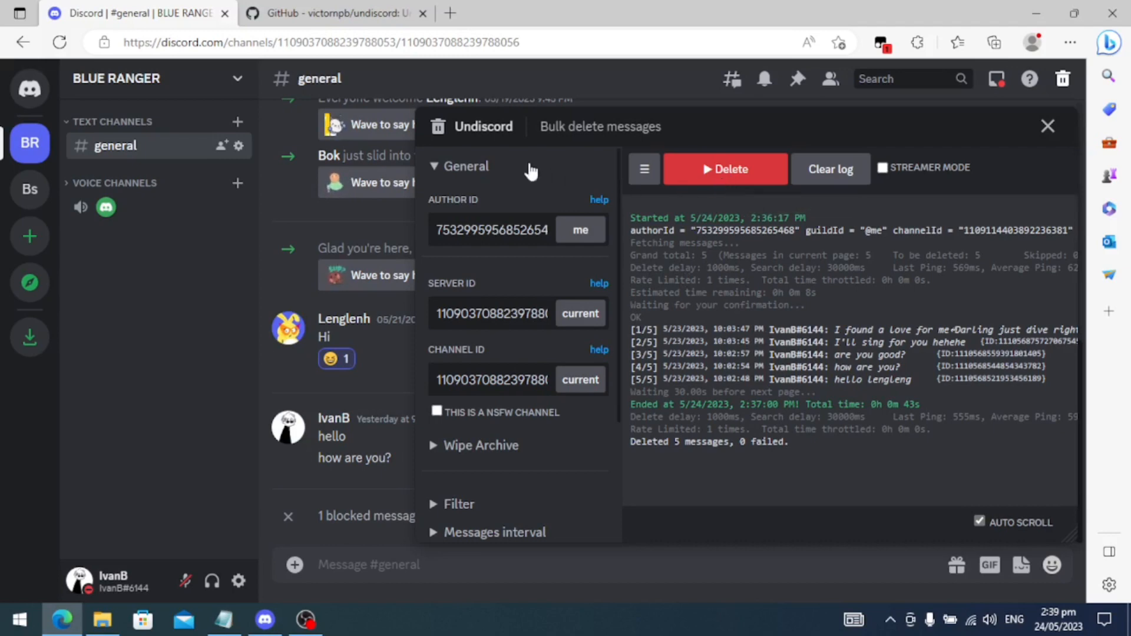
pyautogui.moveTo(892, 116)
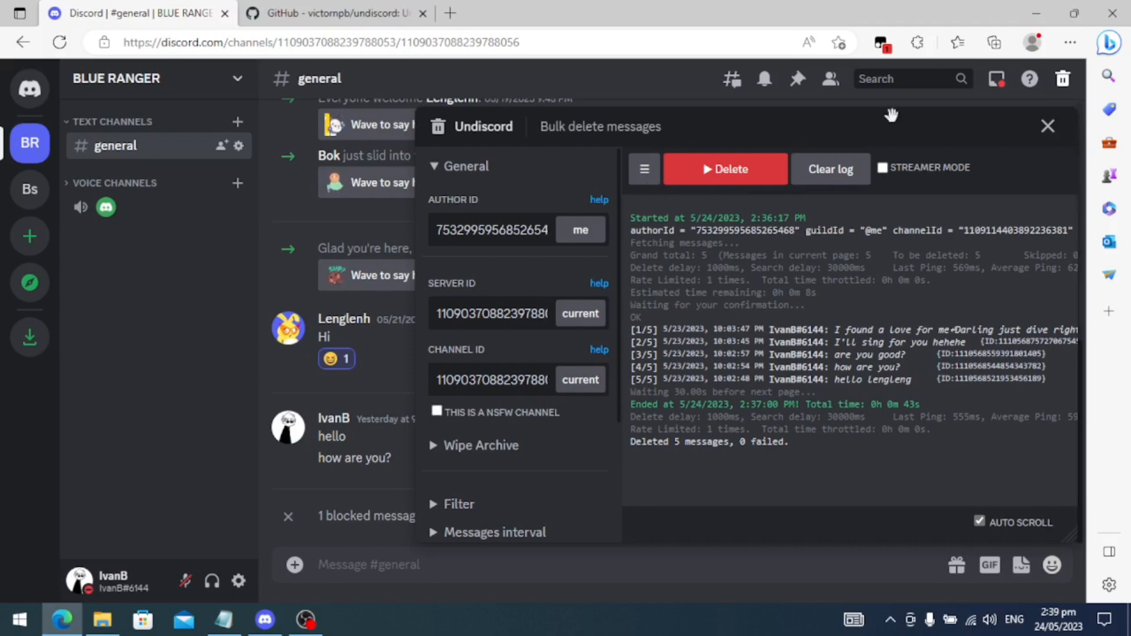
pyautogui.moveTo(1048, 126)
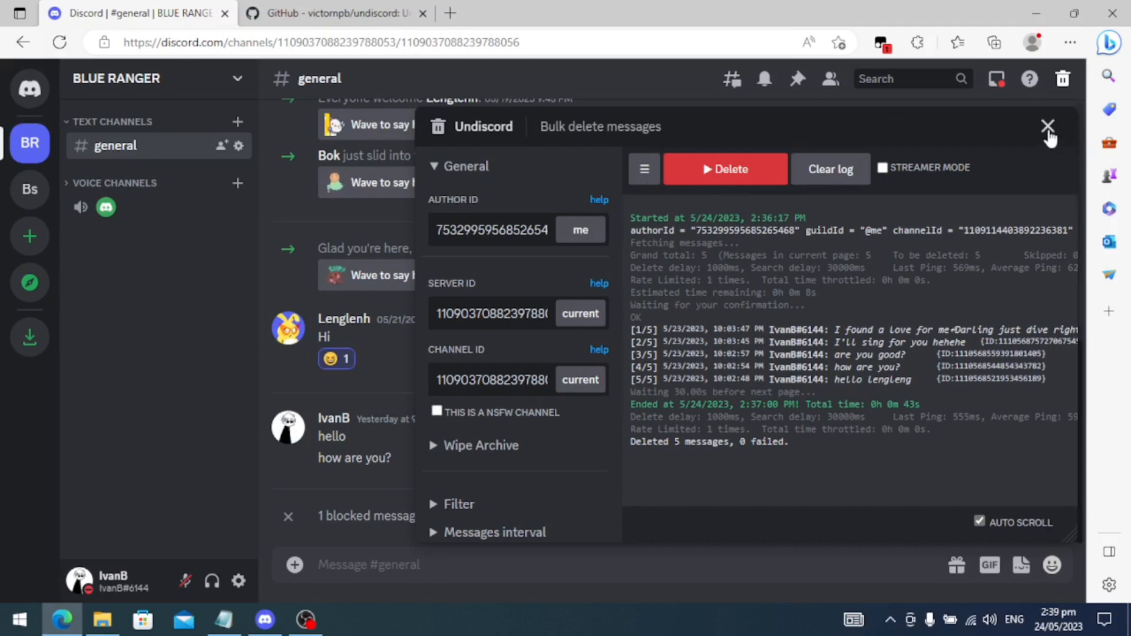